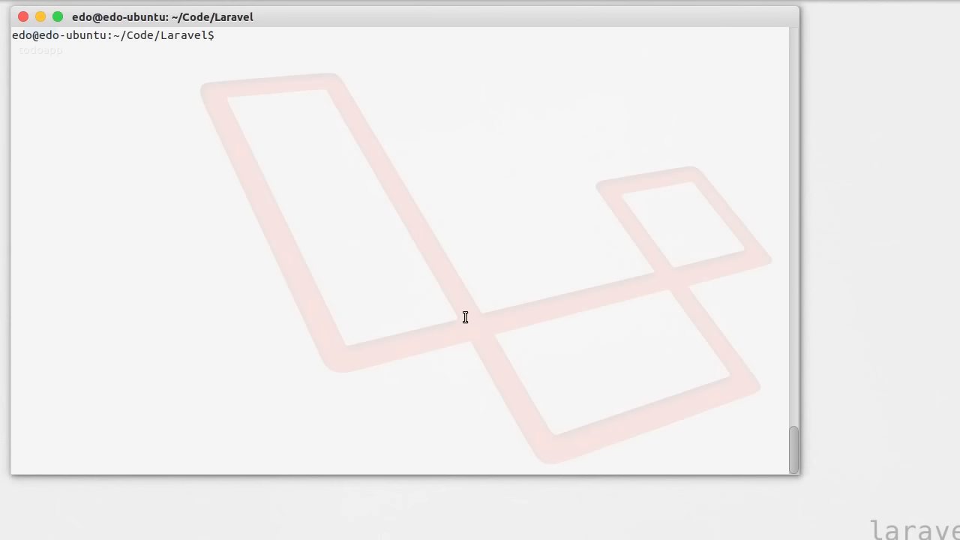
Create the Laravel project with 'laravel new blog' and follow Composer's package installation output.
text(laravel new bl)
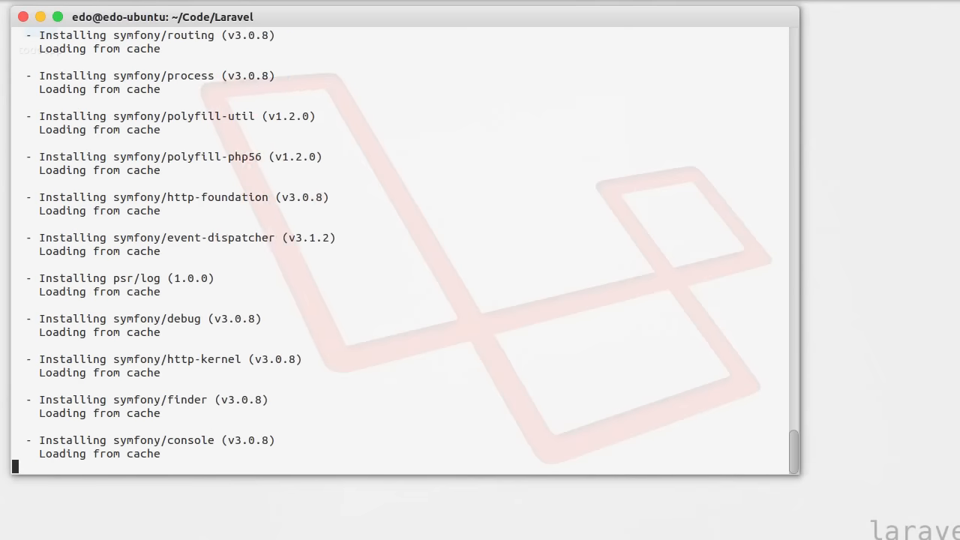
scroll(down, 3)
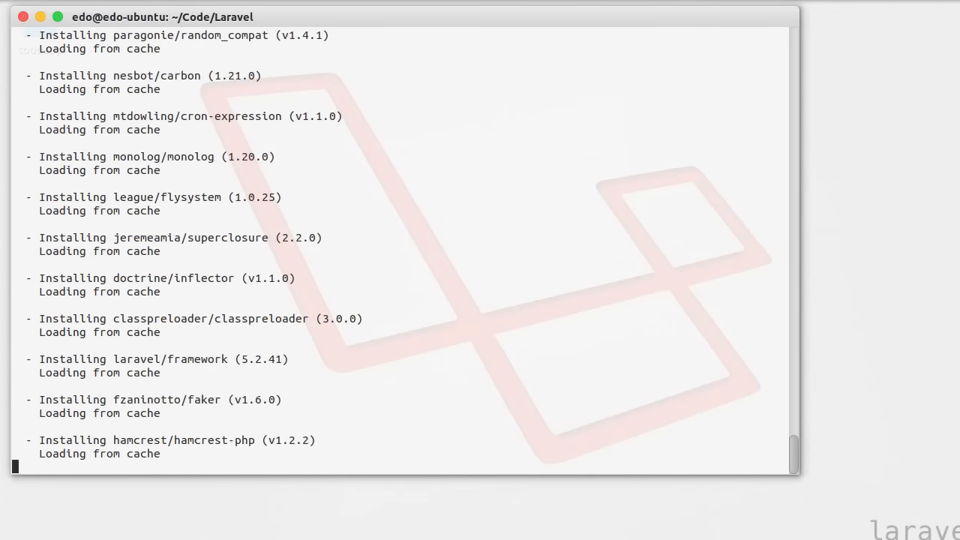
scroll(down, 3)
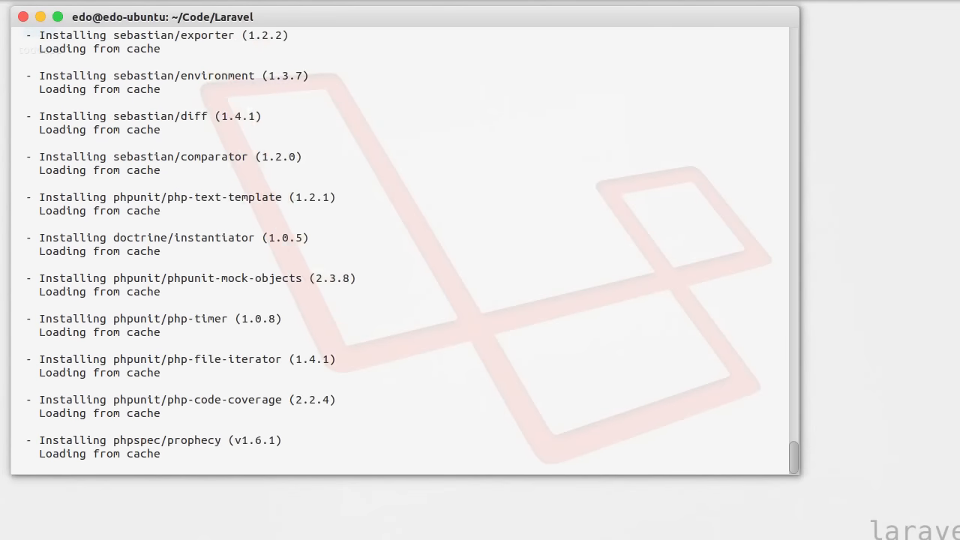
scroll(down, 3)
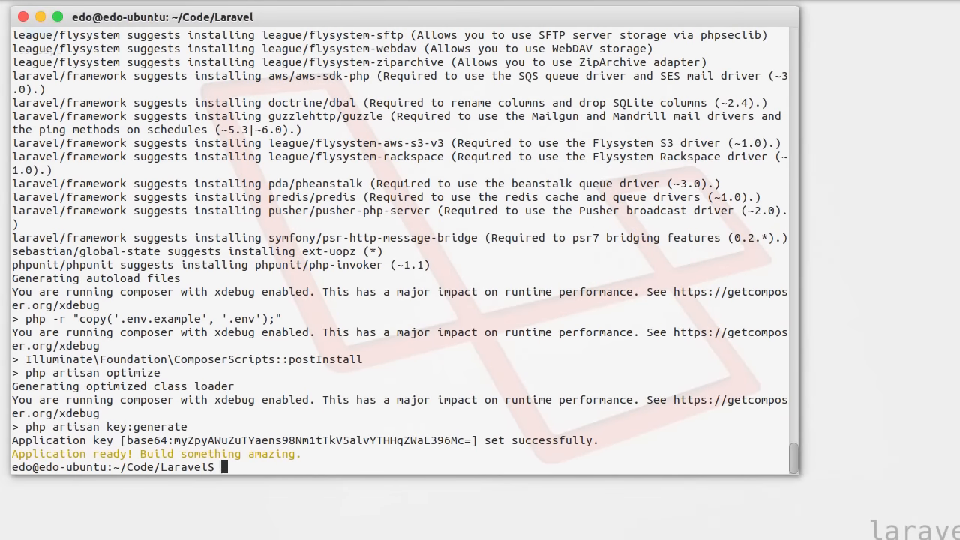
Enter the blog folder and draft 'php artisan serve --host=blog.app --port=123', then discard it.
text(cd blog)
text(p)
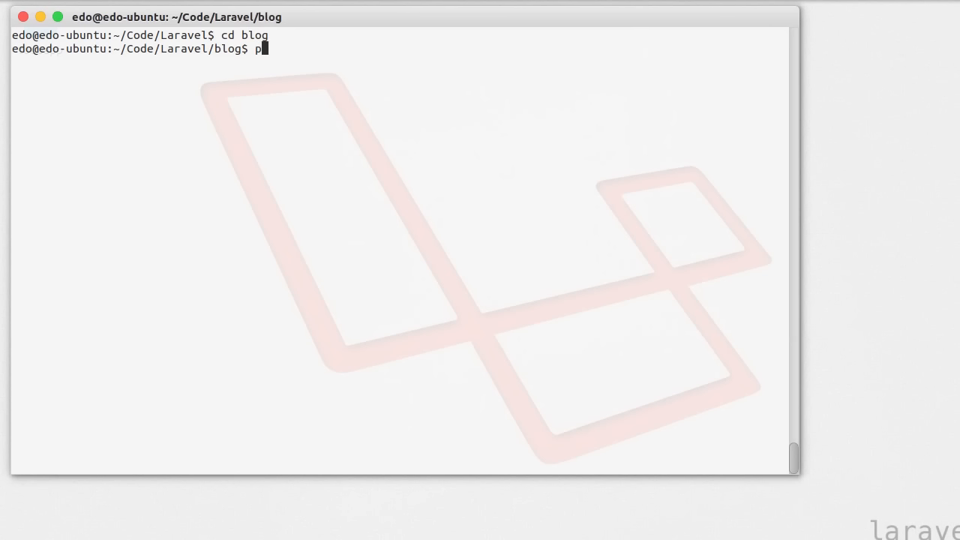
text(hp artisan se)
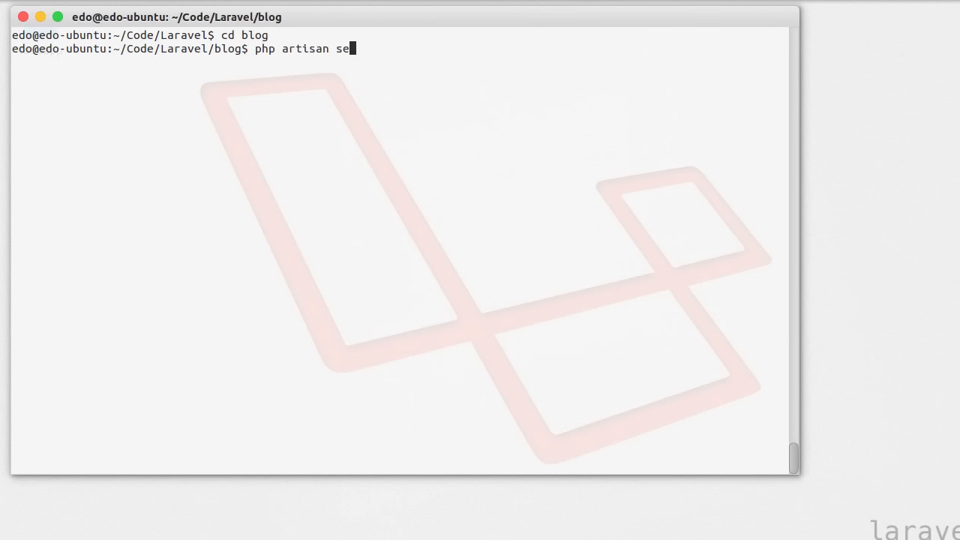
text(rve)
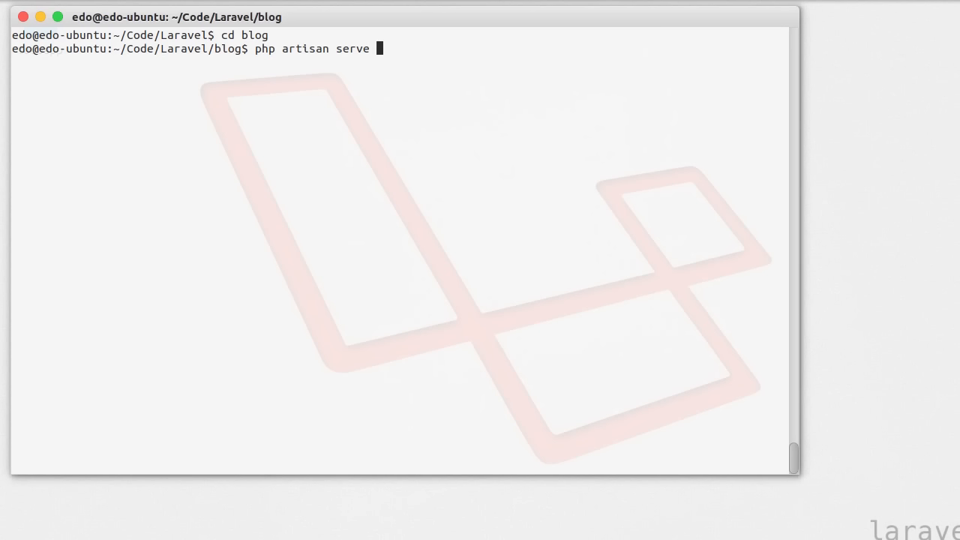
text(--host=)
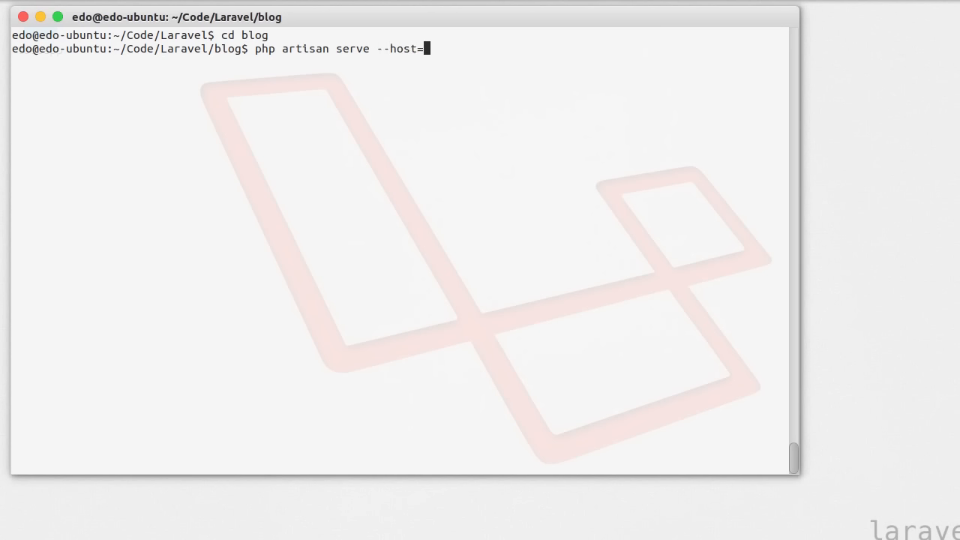
text(blog.a)
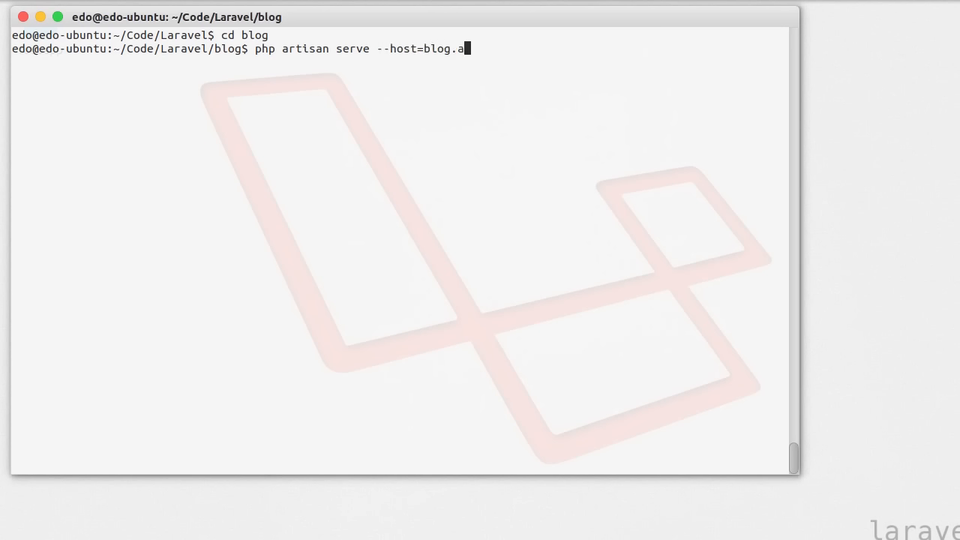
text(pp)
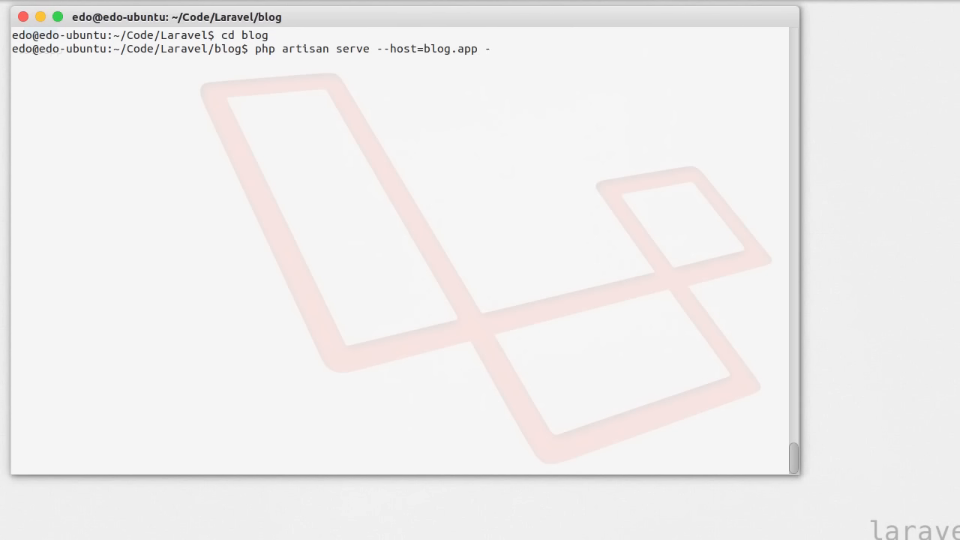
text(-po)
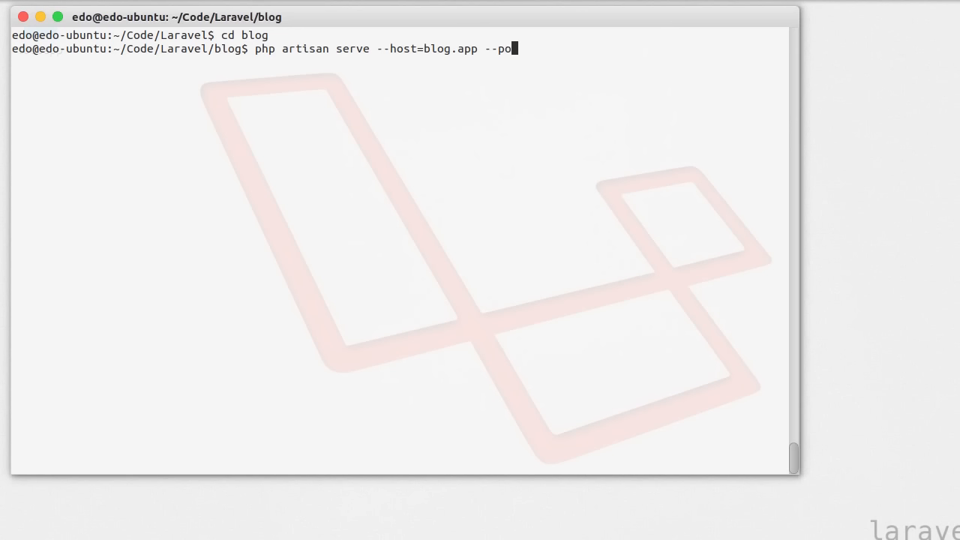
text(rt=)
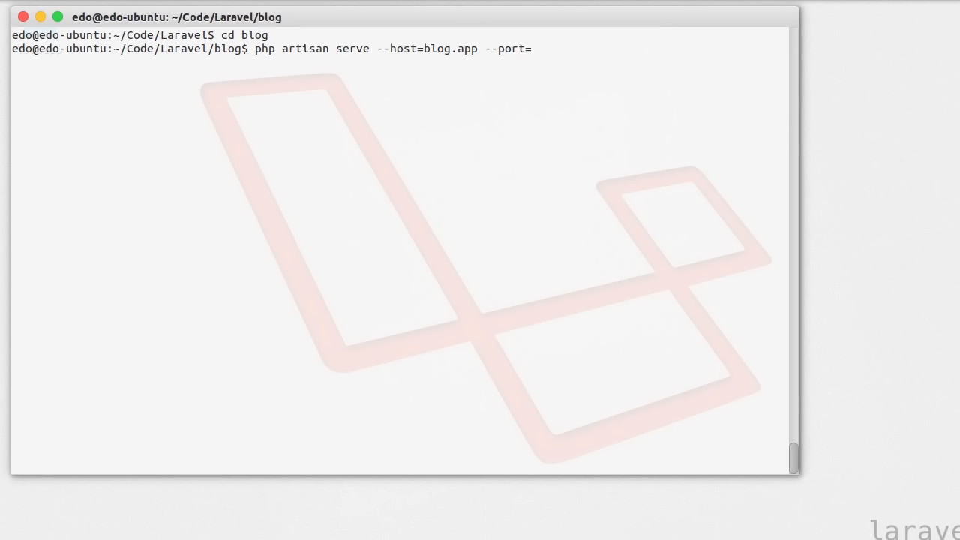
text(123)
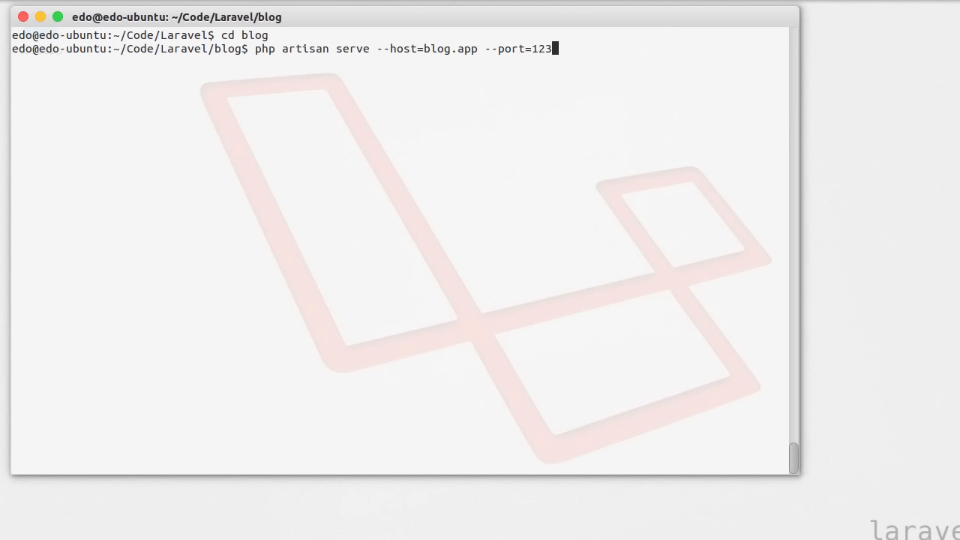
key(ctrl+c)
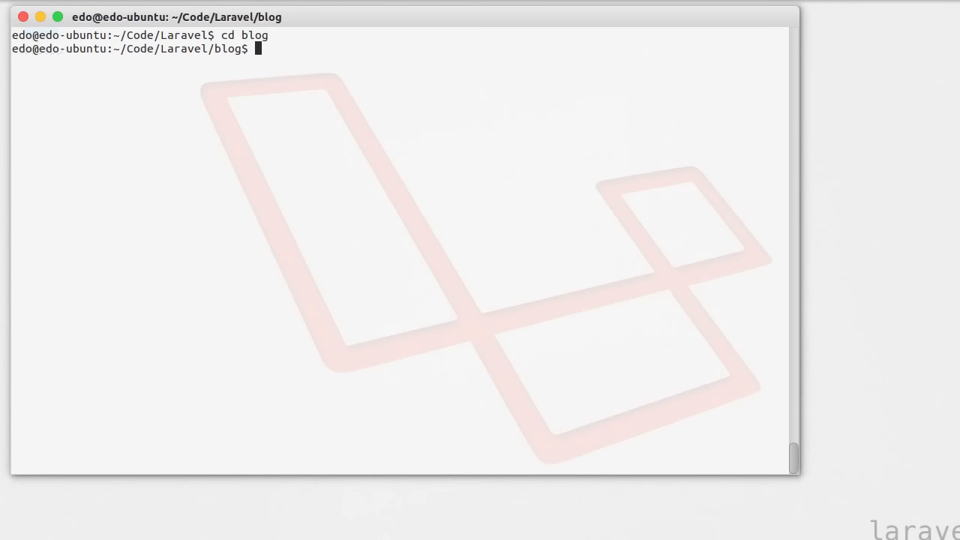
Start the default development server with 'php artisan serve'.
text(php artisan ser)
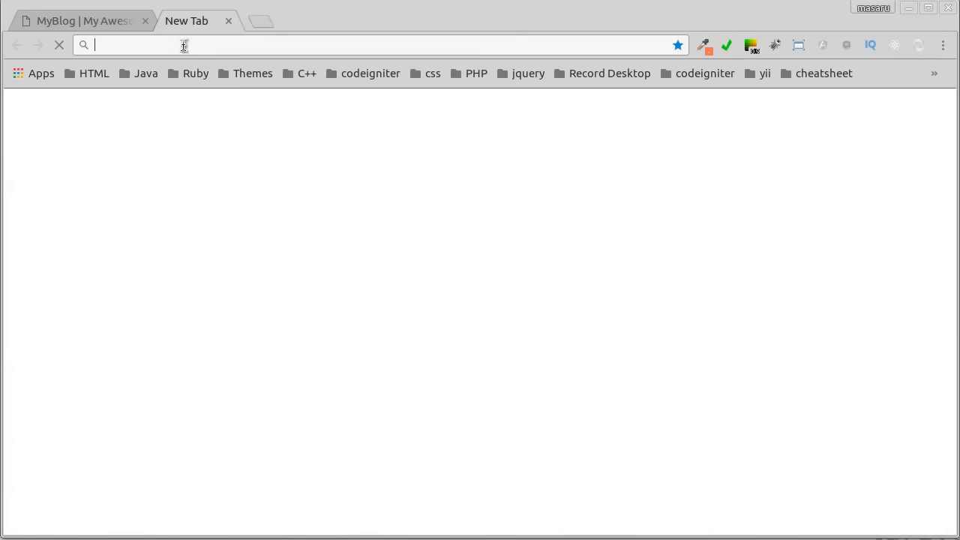
Load the blog site at localhost:8000 in Chrome from the running server.
text(localhost:8000)
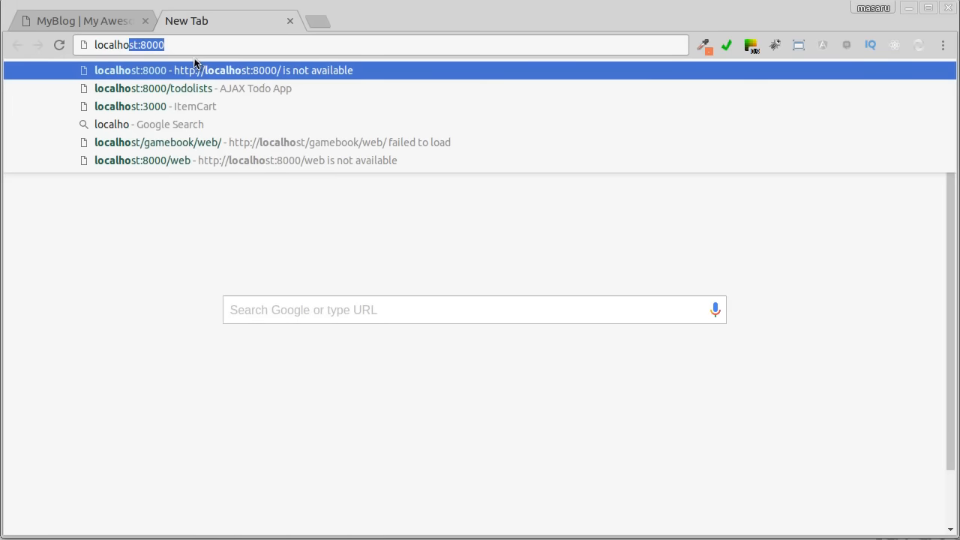
key(Backspace)
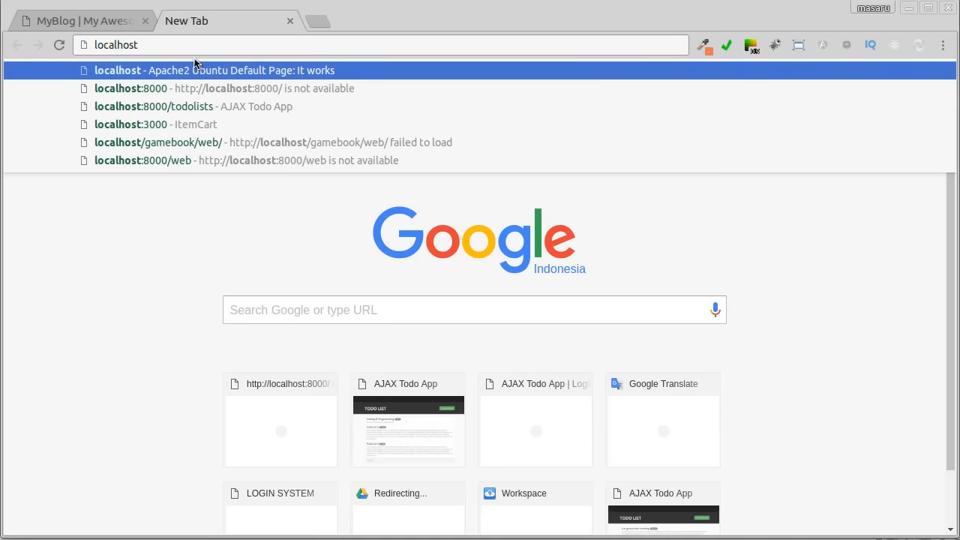
click(131, 88)
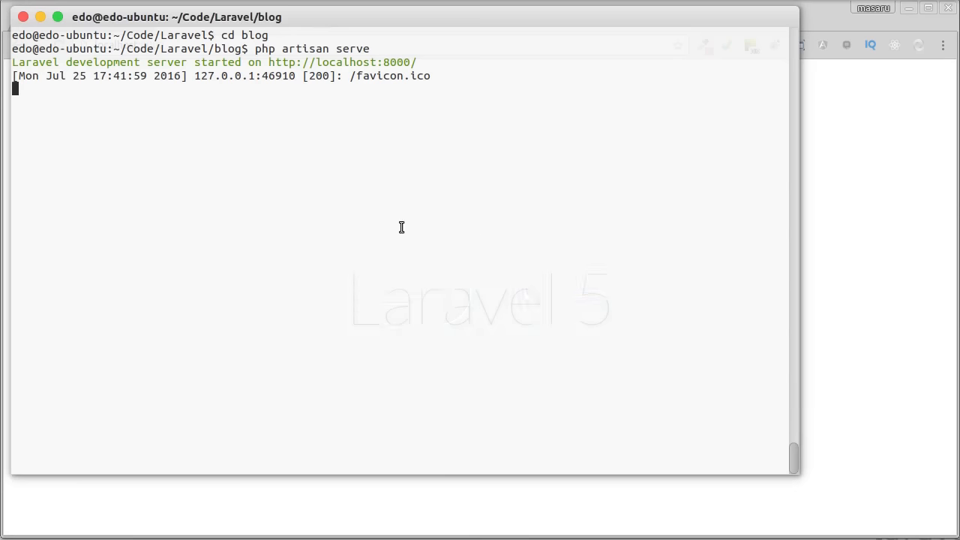
mouse_move(354, 136)
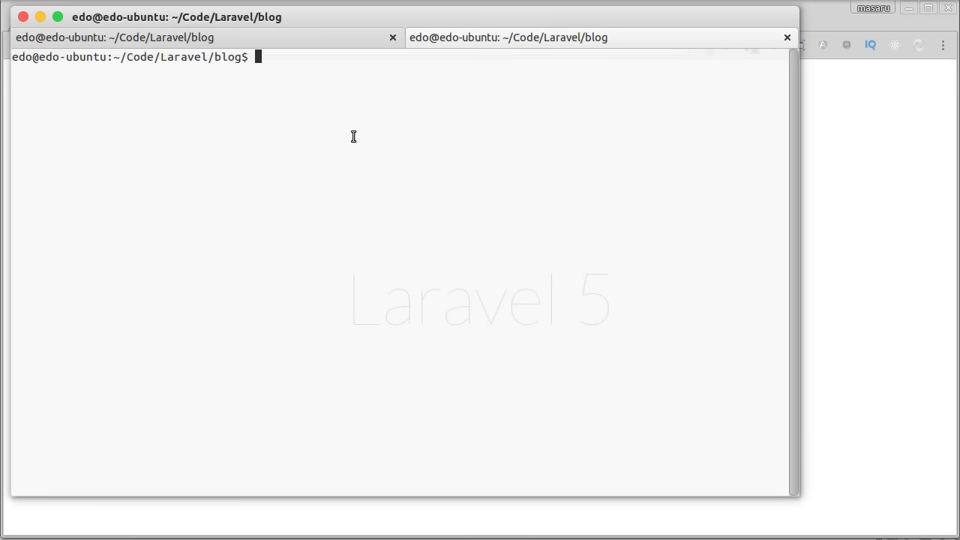
mouse_move(360, 129)
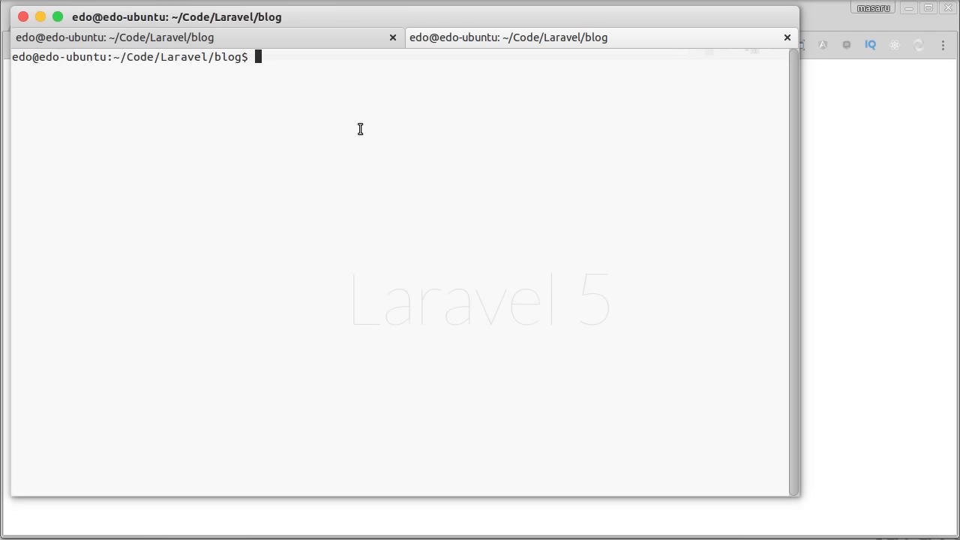
Create the laravel5_blog database via echo "create database laravel5_blog" | mysql -uroot -p.
text(my)
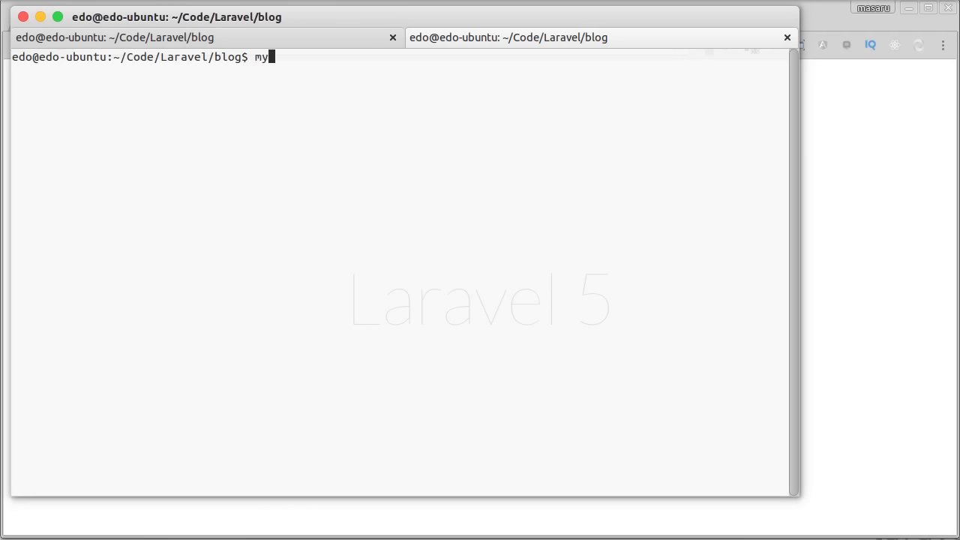
text(echo "cre)
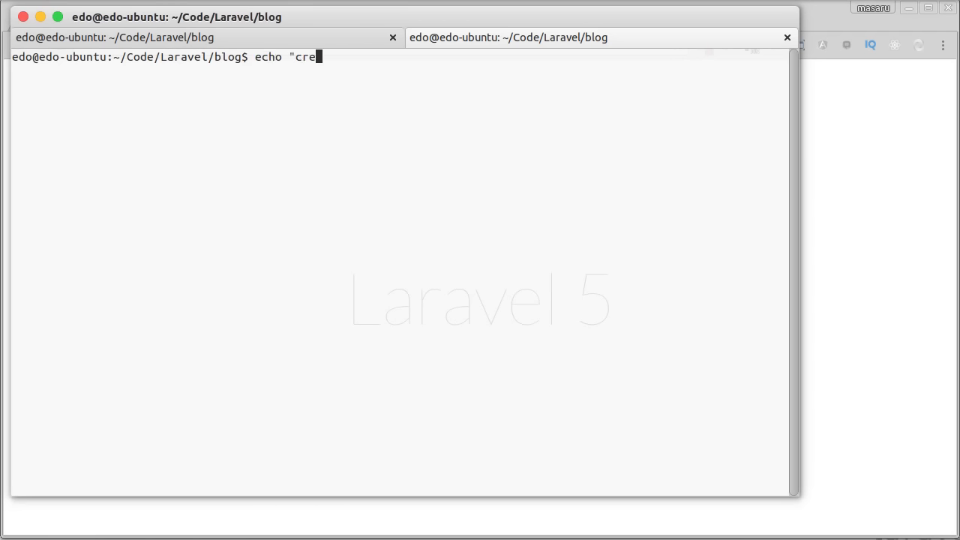
text(ate database)
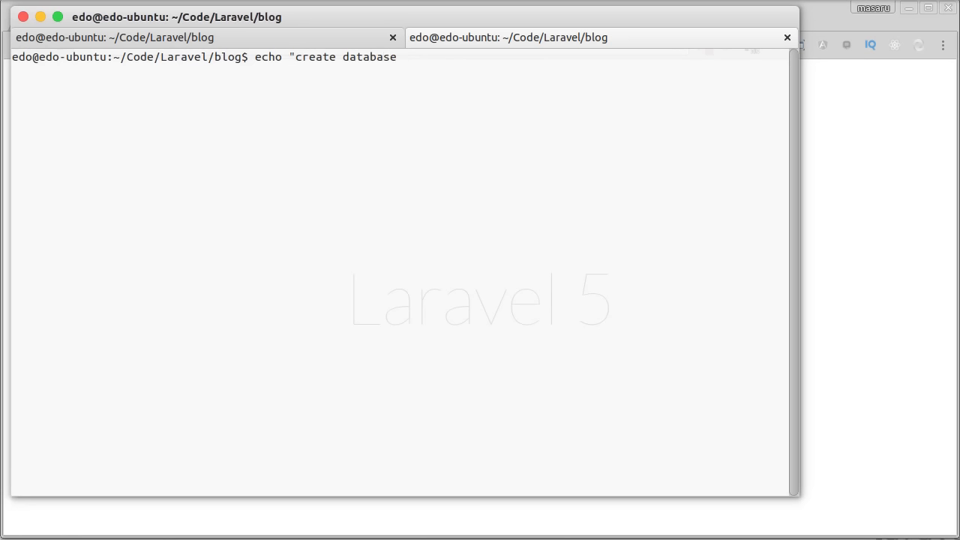
text(laravel)
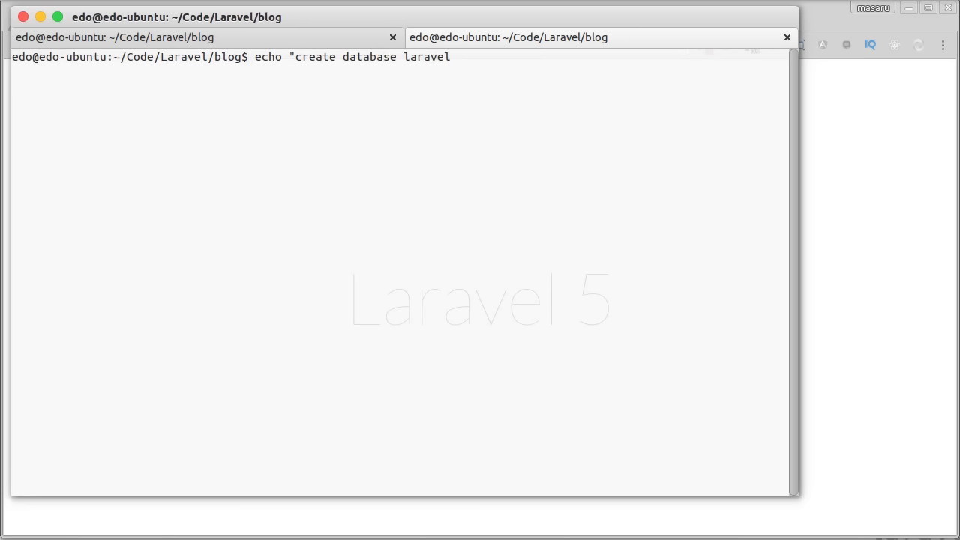
text(5_blog)
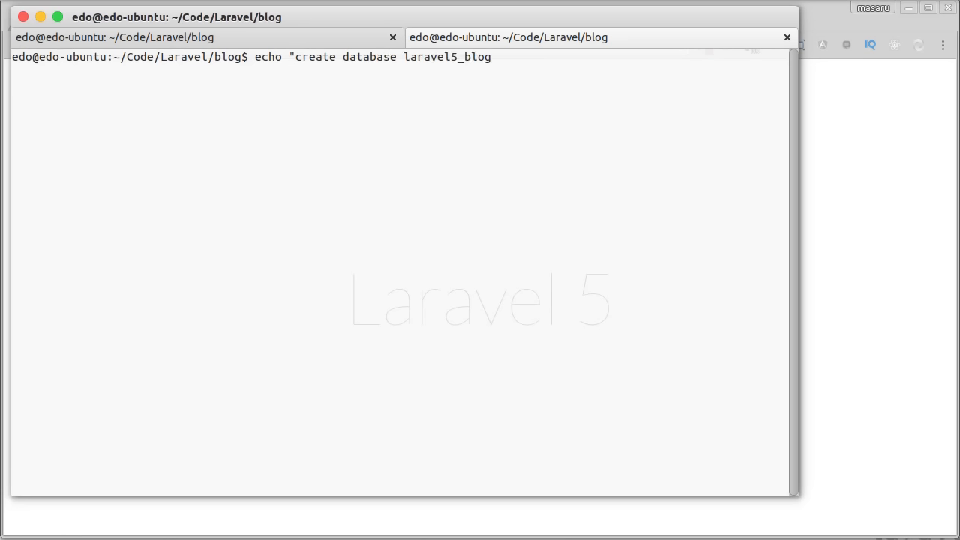
text(" |)
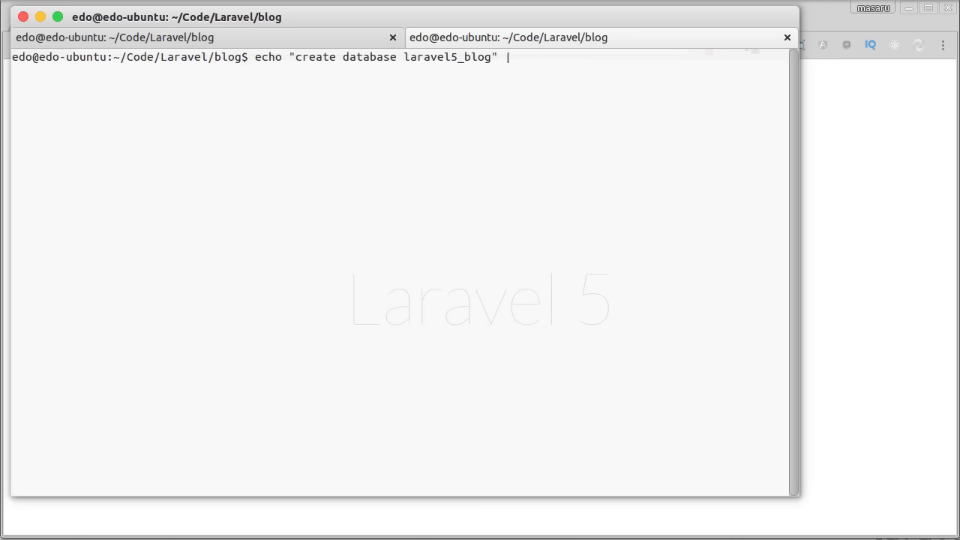
text(mysql -u)
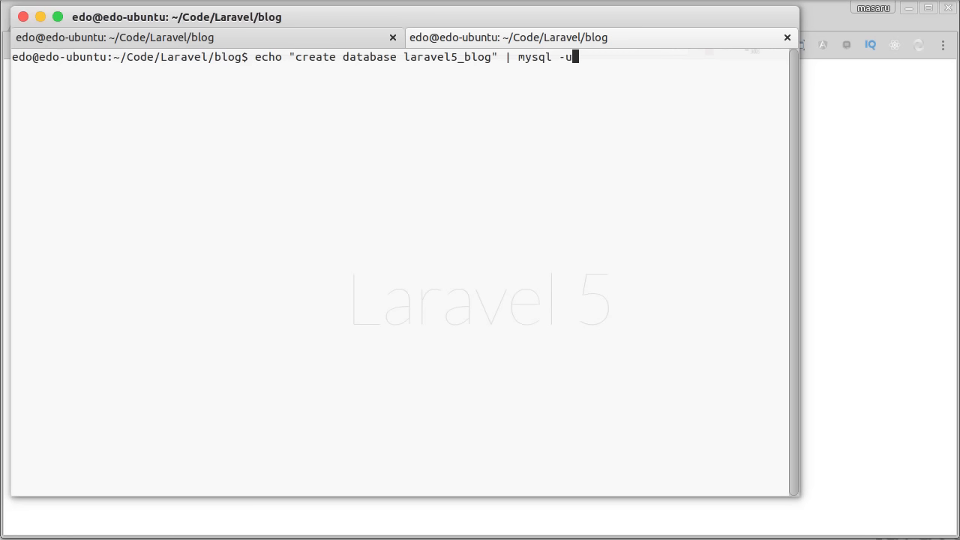
text(root -p)
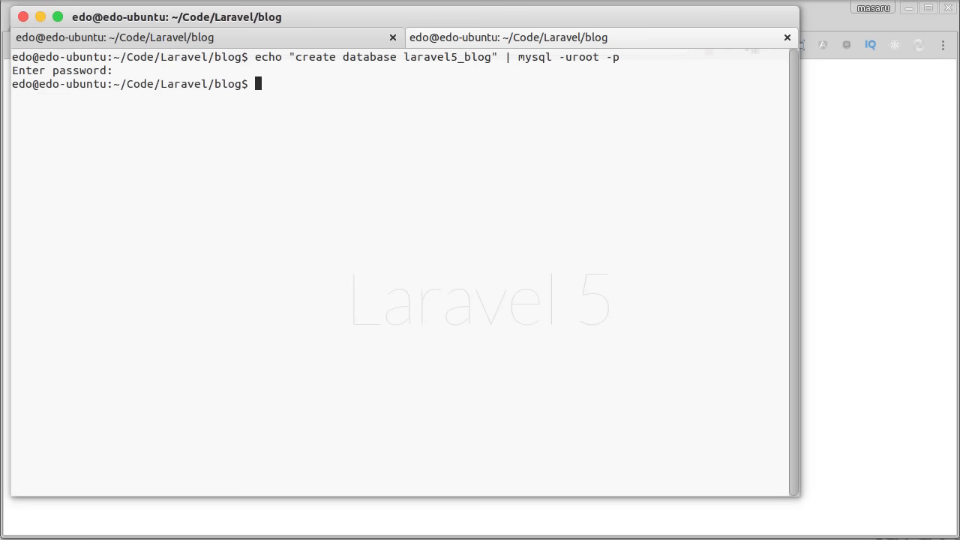
mouse_move(459, 58)
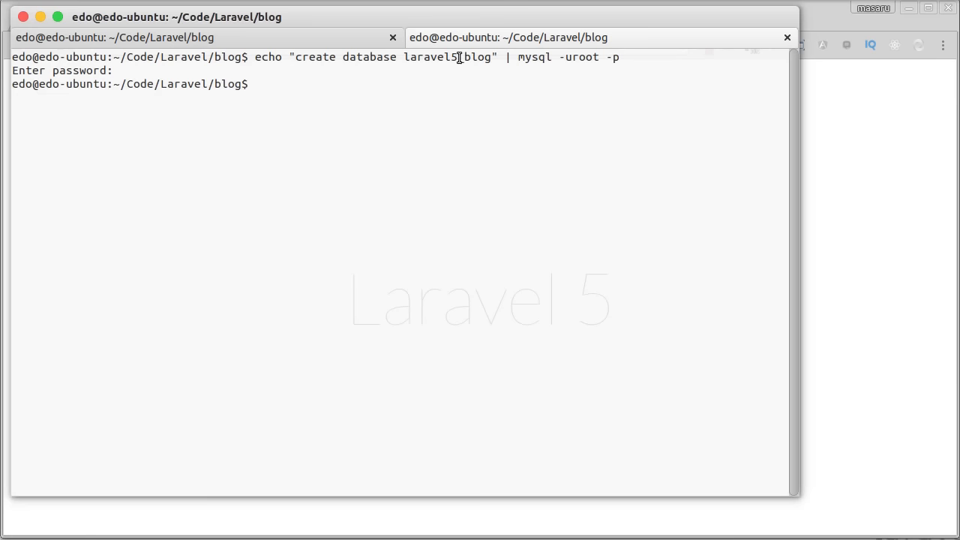
Copy the laravel5_blog name and enter 'atom .' to open the project in Atom.
double_click(447, 56)
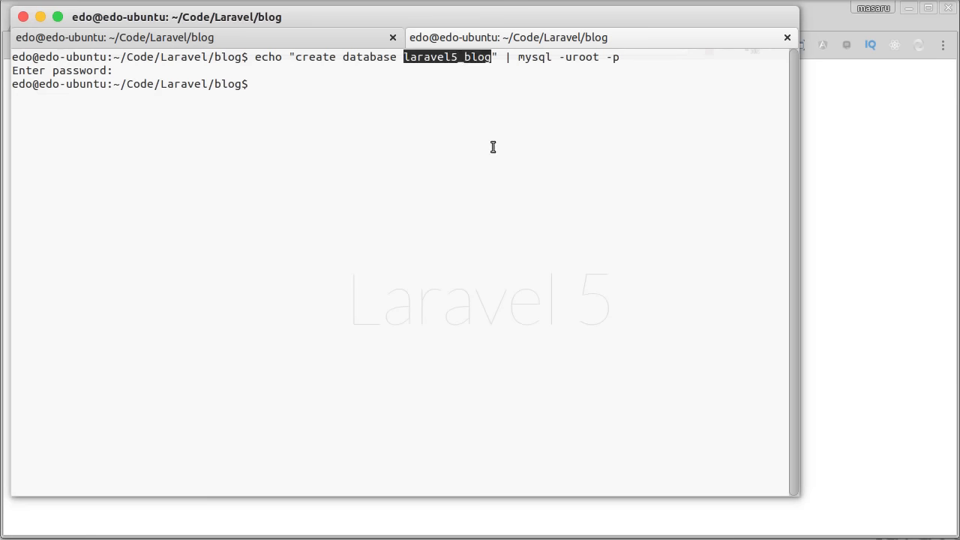
text(atom .)
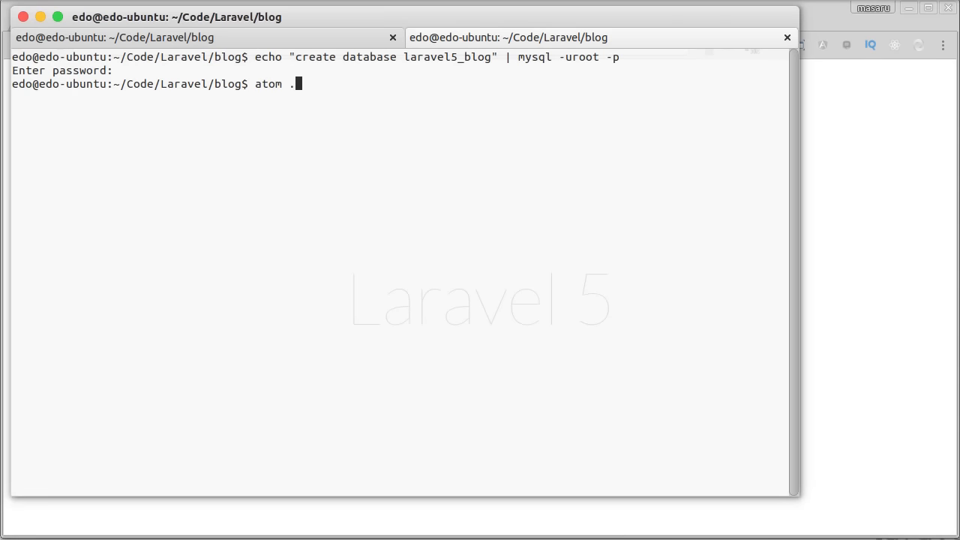
In .env set the database to laravel5_blog, username root and an empty password.
key(Return)
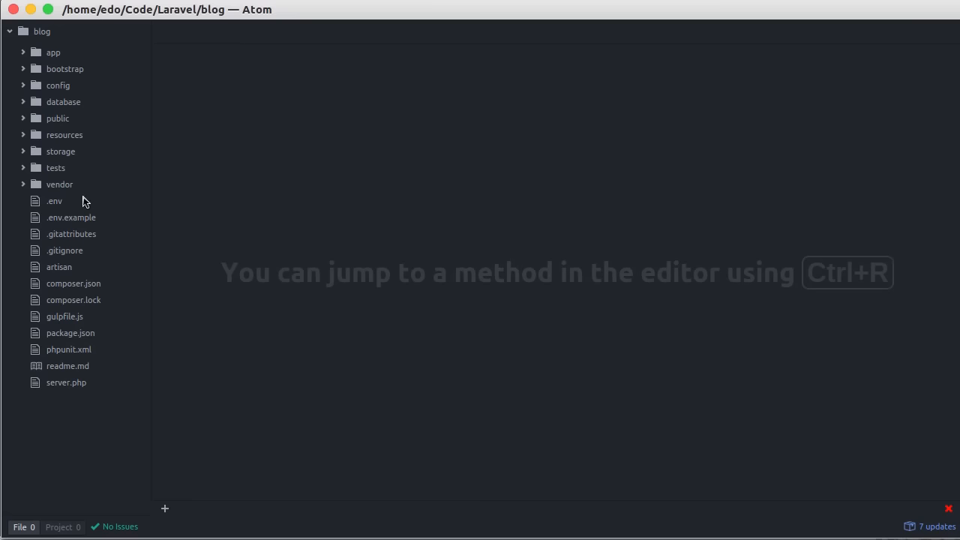
click(54, 200)
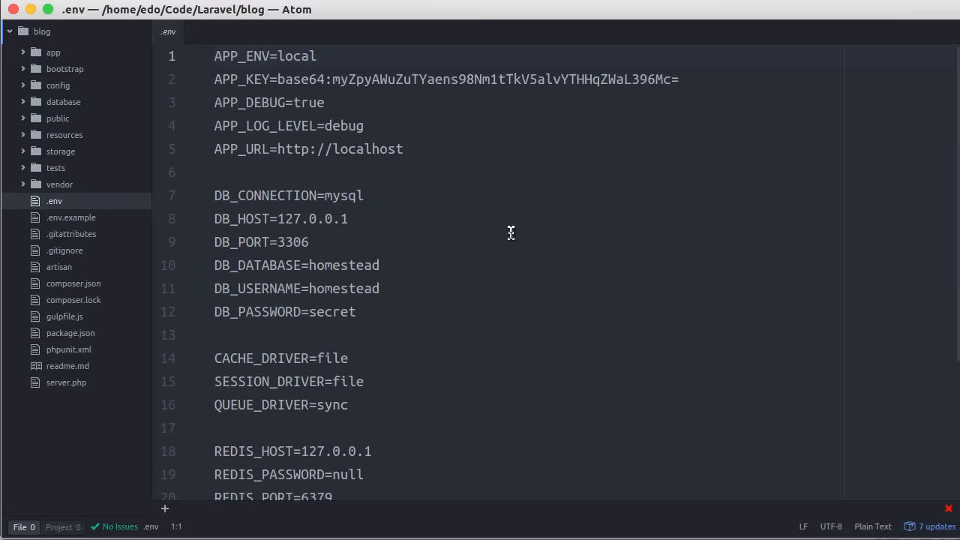
double_click(345, 264)
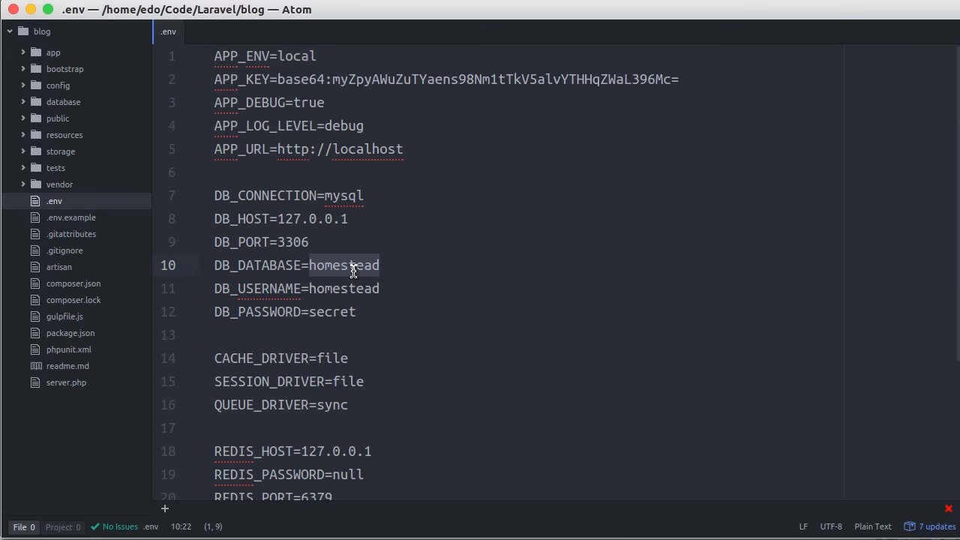
mouse_move(446, 309)
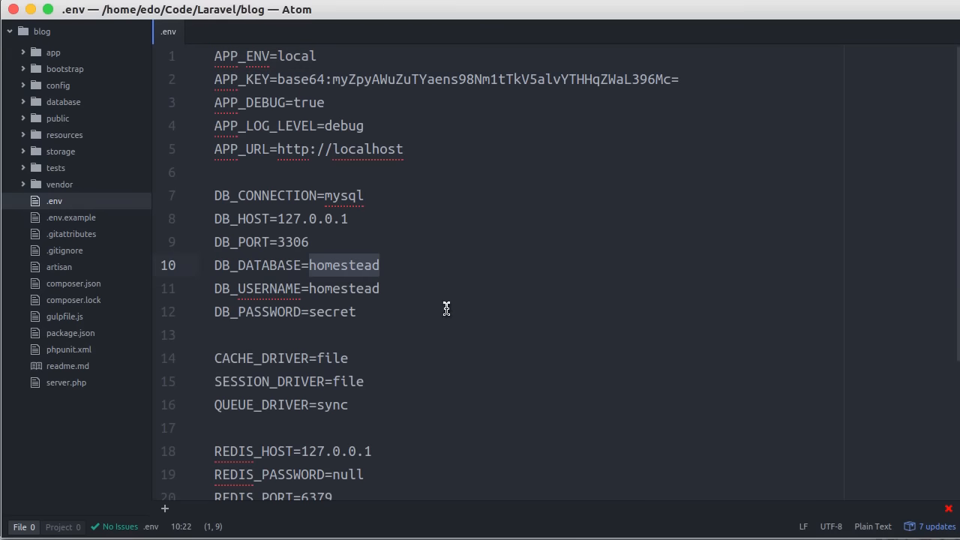
text(laravel5_blog)
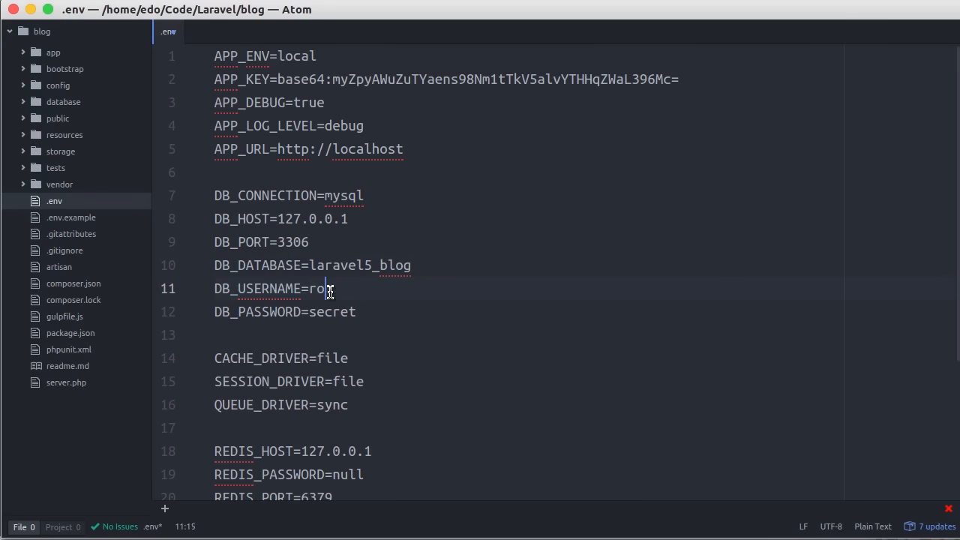
double_click(332, 312)
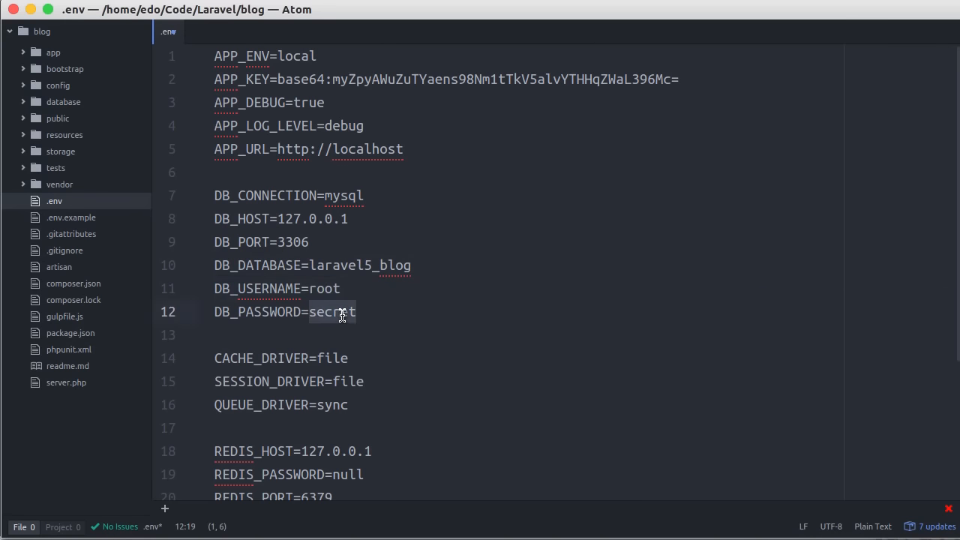
key(Delete)
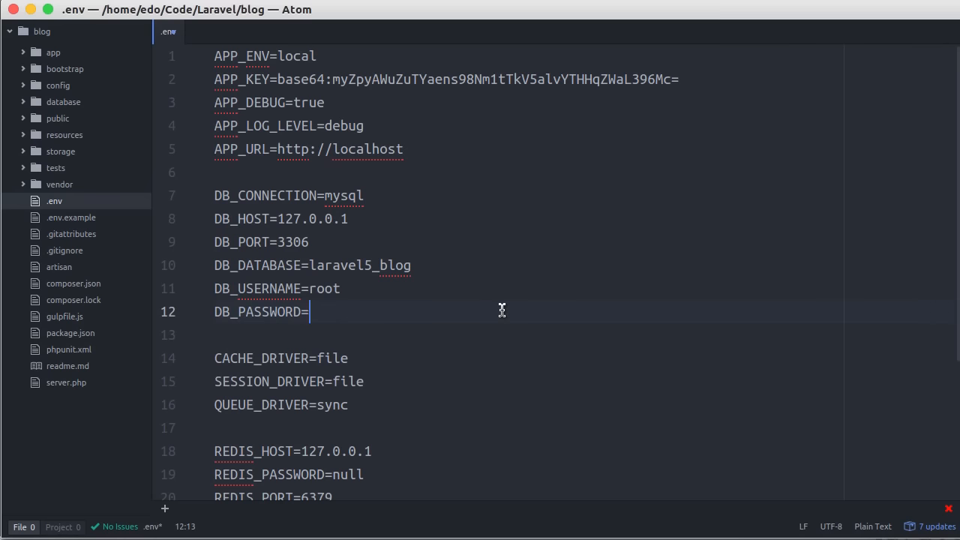
mouse_move(528, 301)
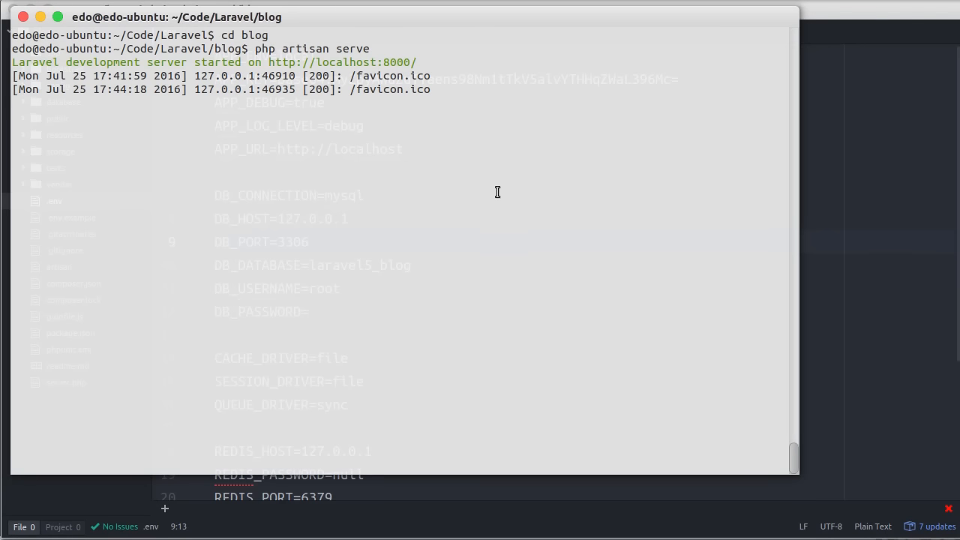
key(ctrl+c)
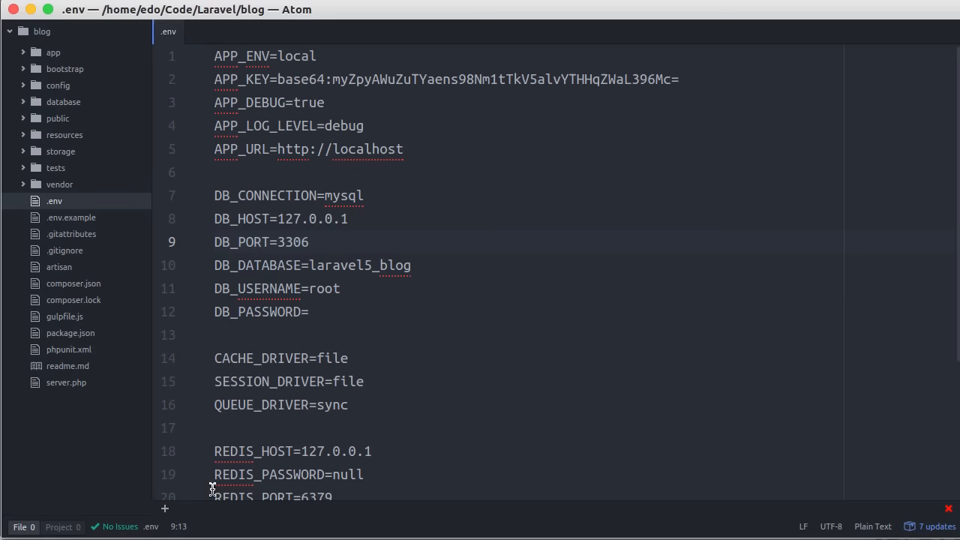
click(184, 509)
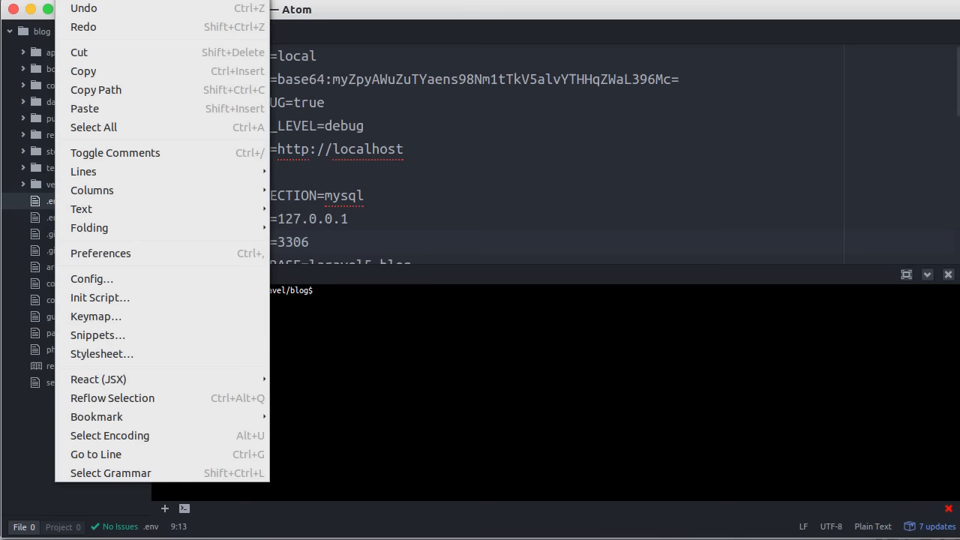
mouse_move(84, 27)
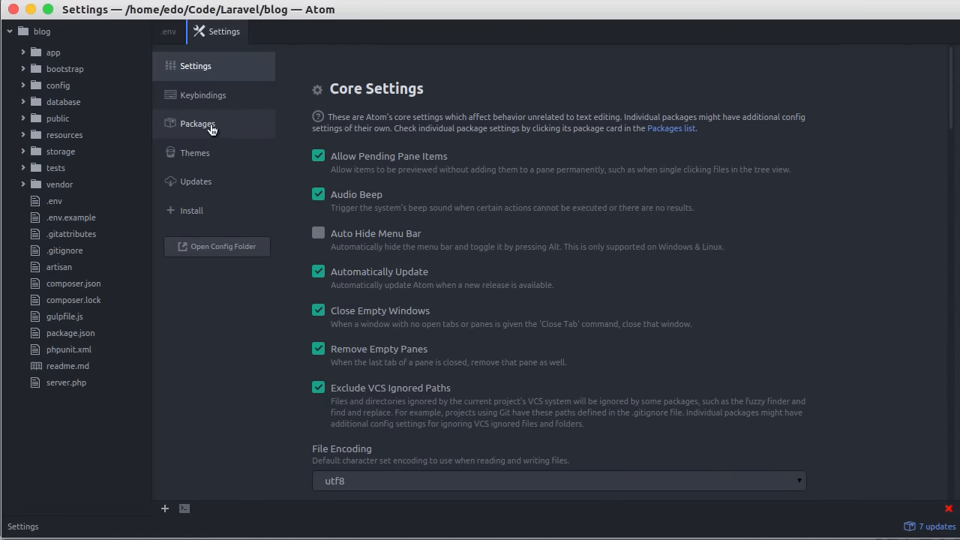
Filter Atom's installed packages by 'terminal' to confirm terminal-plus is present.
click(198, 123)
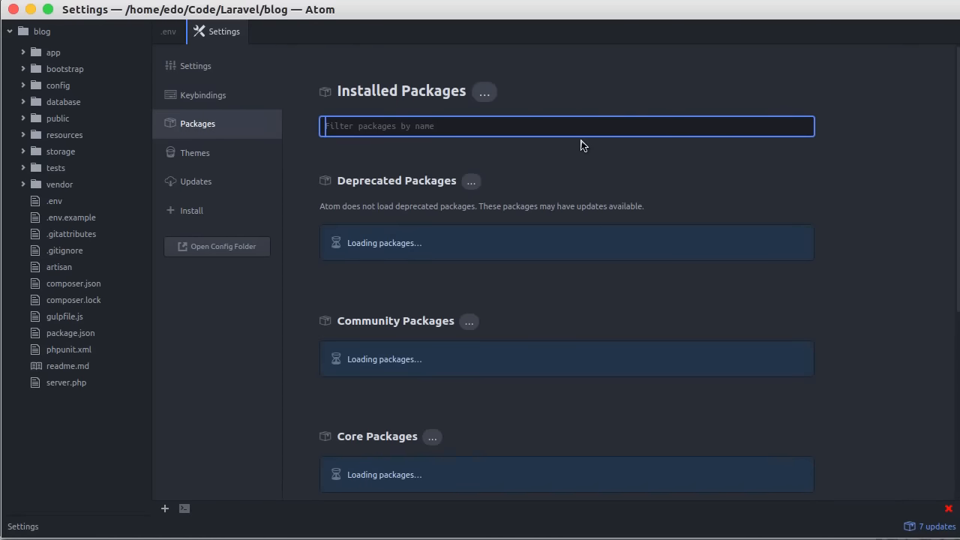
text(terminal)
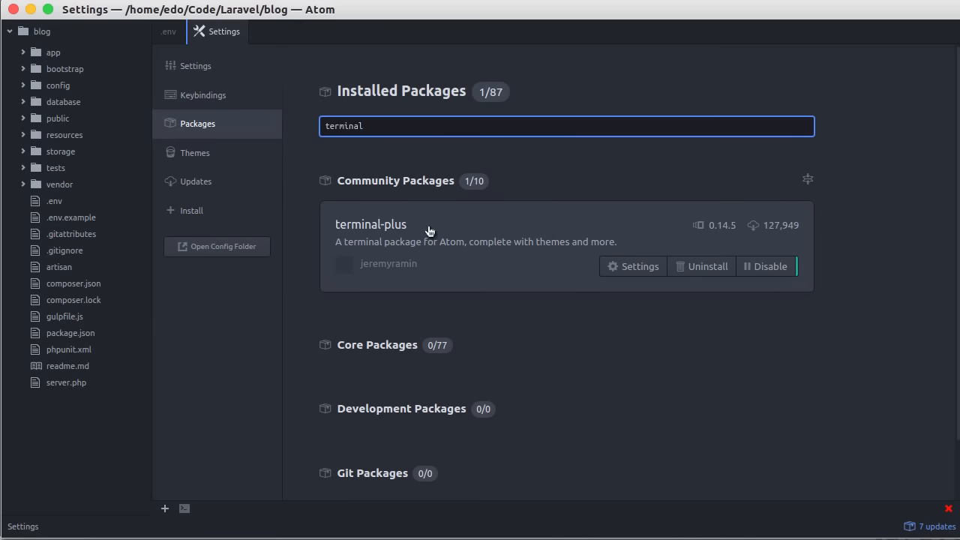
mouse_move(352, 232)
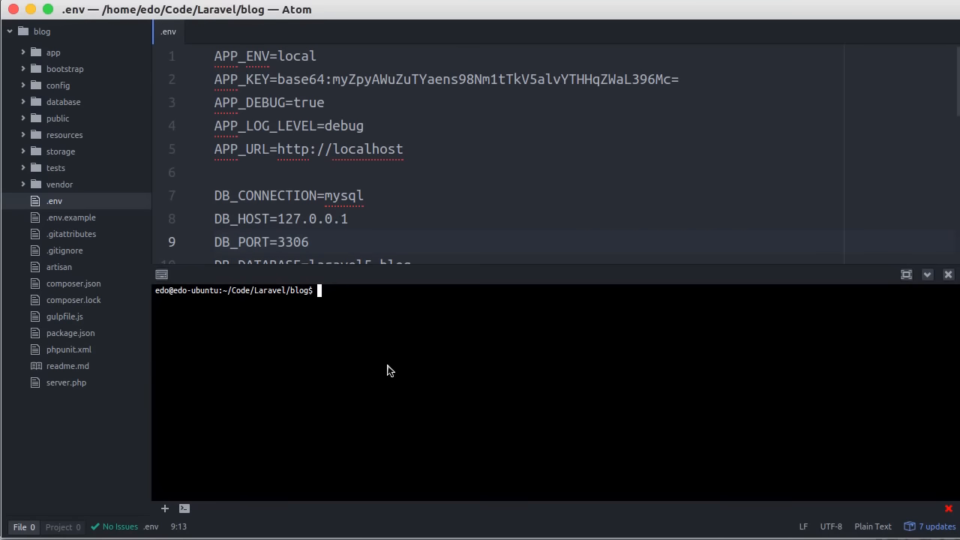
text(php ar)
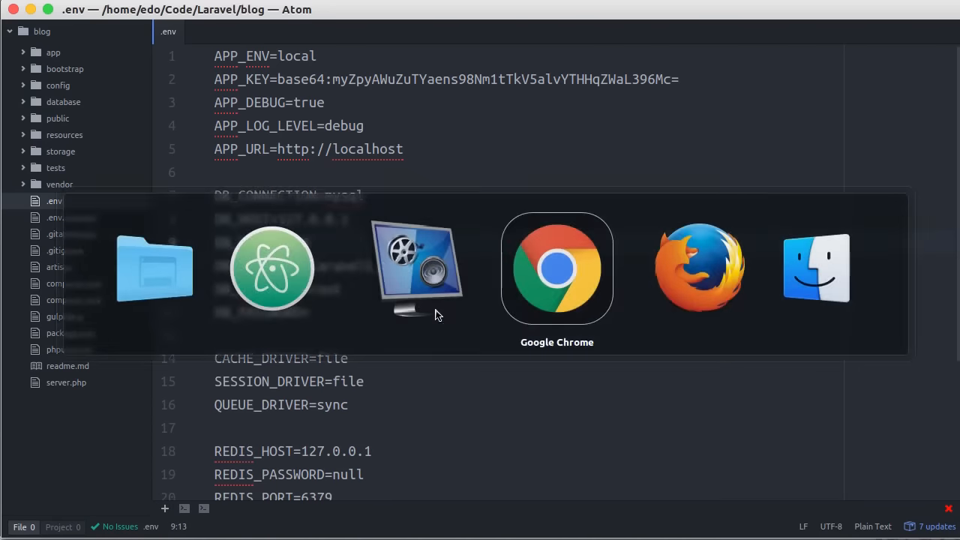
click(557, 268)
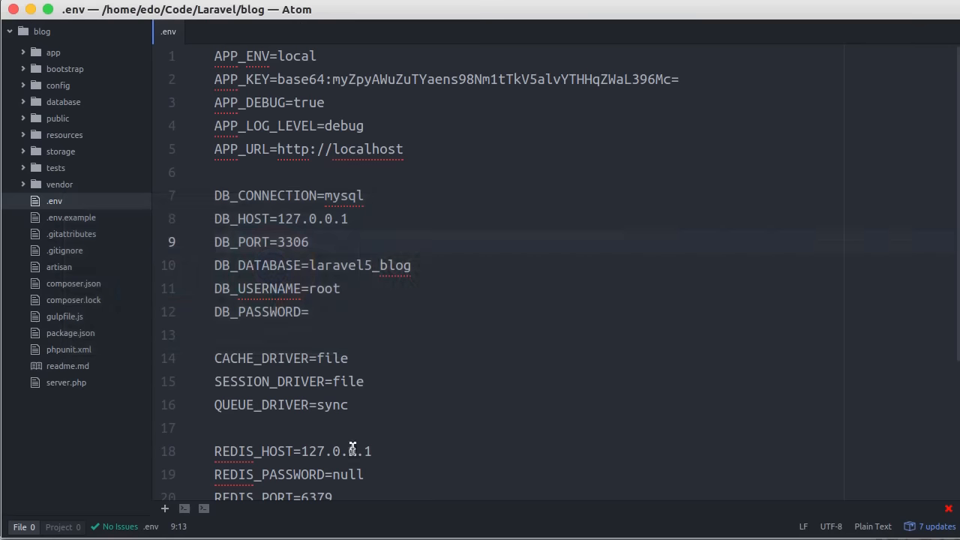
mouse_move(551, 201)
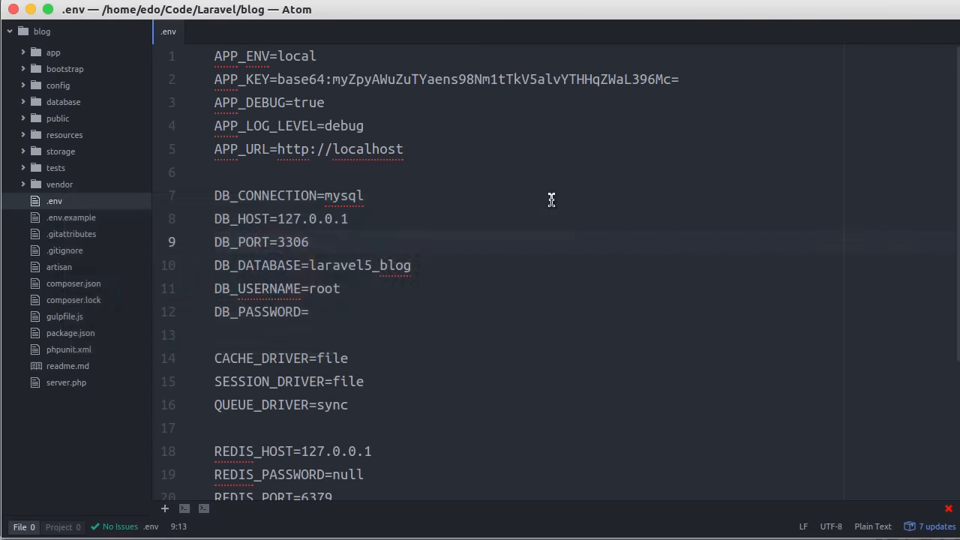
mouse_move(498, 266)
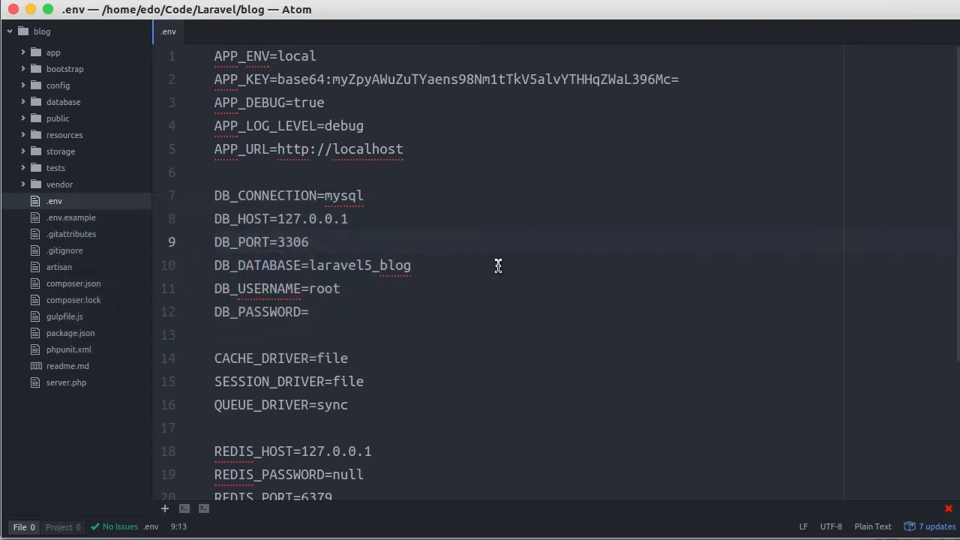
mouse_move(502, 261)
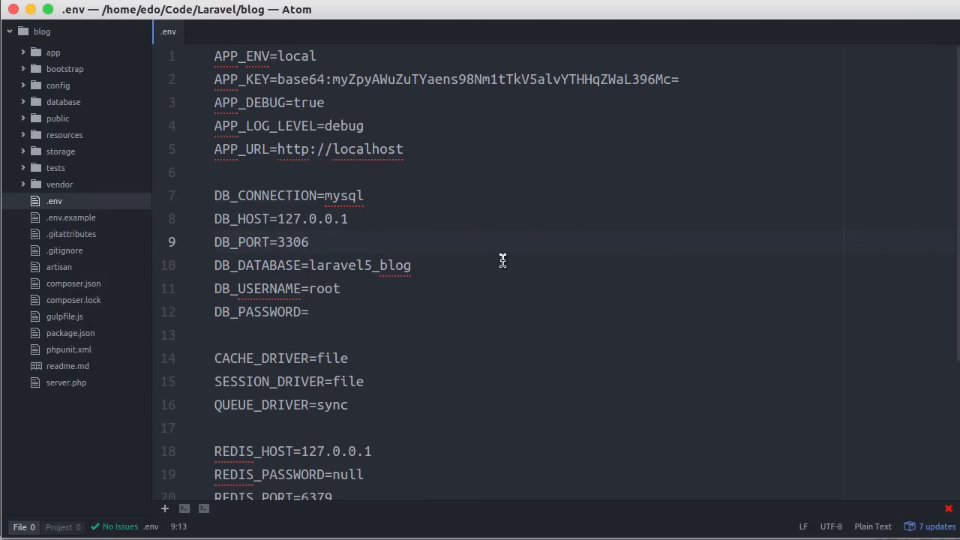
mouse_move(499, 266)
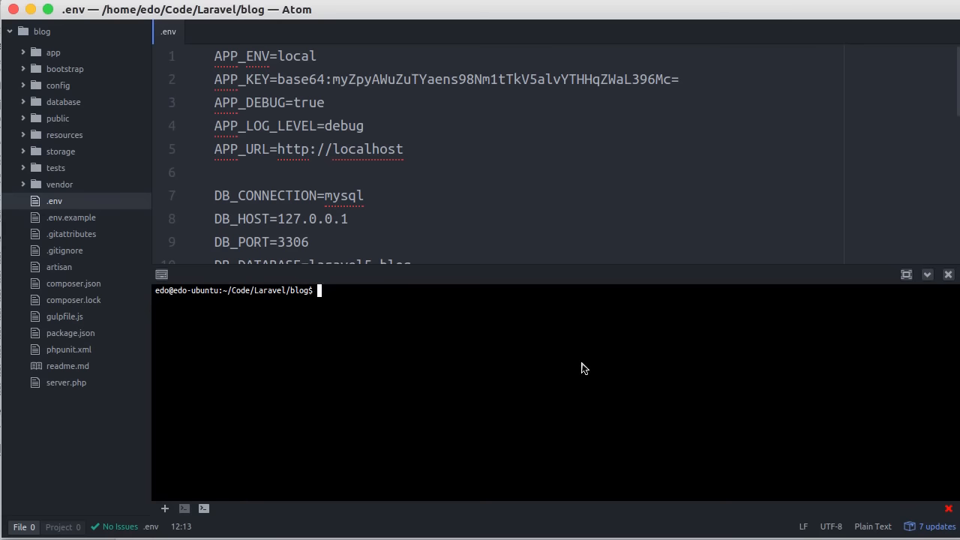
Initialize a Git repository with 'git init' and begin a 'git add' command.
text(git init)
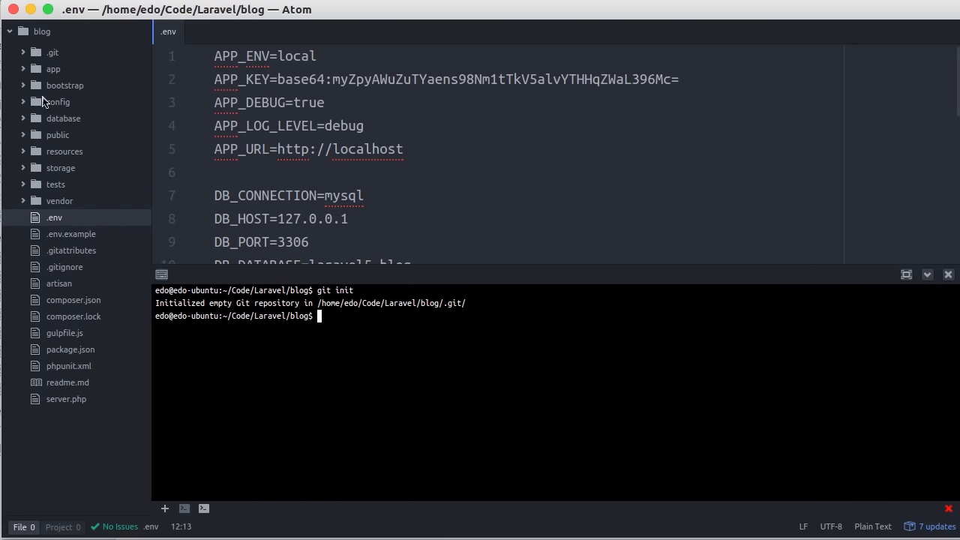
mouse_move(398, 340)
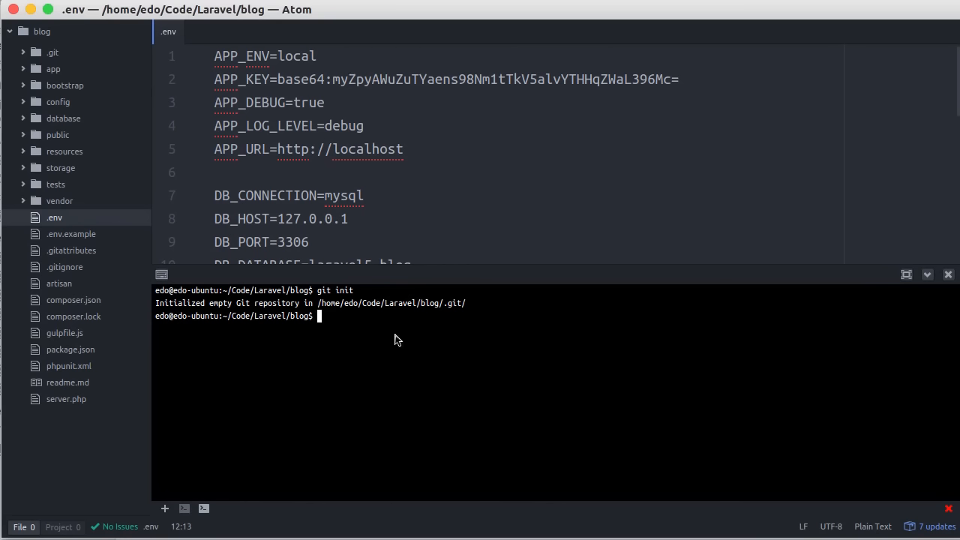
text(git add)
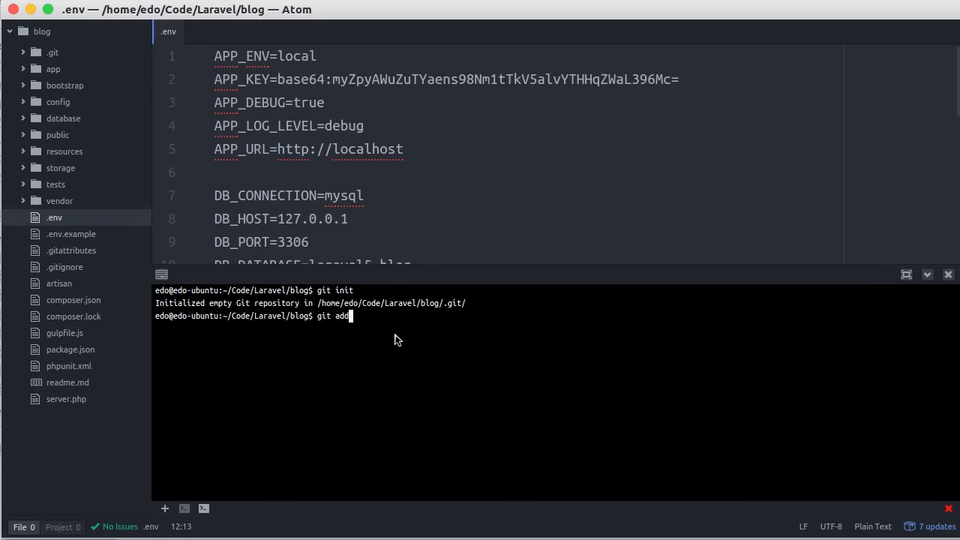